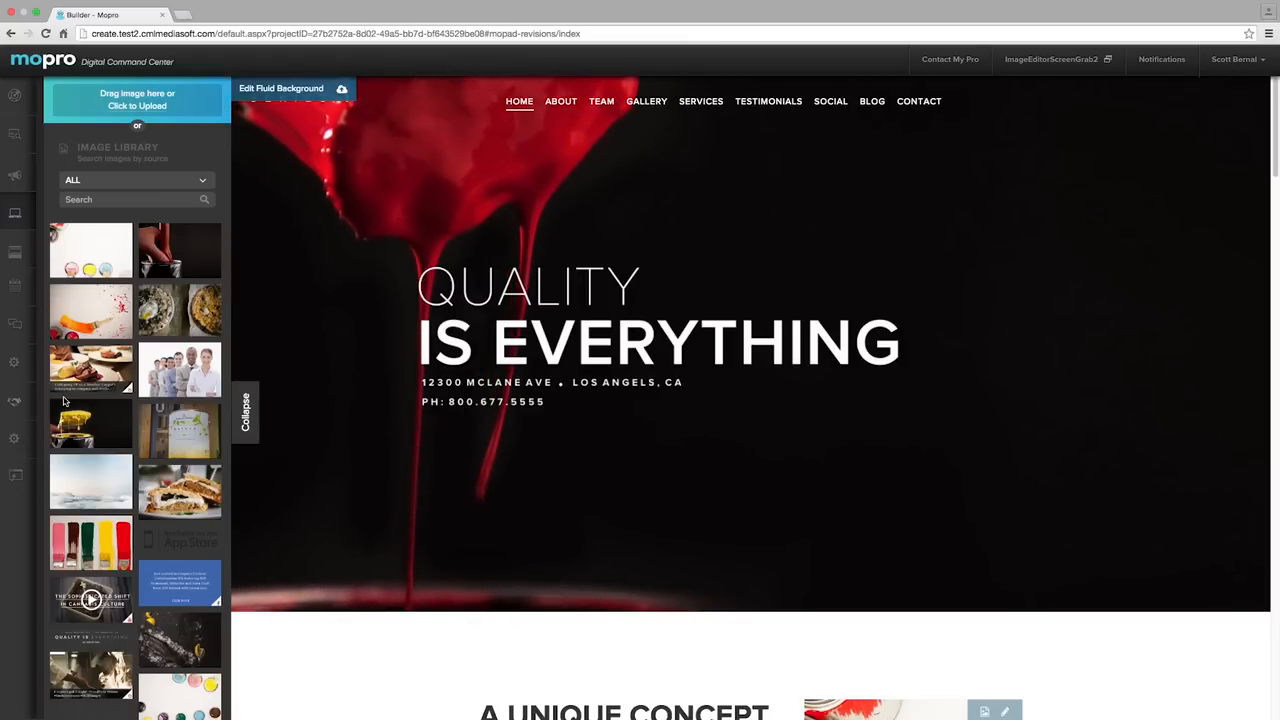
Step: Upload cool orange paint.jpg to the library as the new A Unique Concept image
{"action": "scroll", "scroll_direction": "down", "scroll_amount": 3}
{"action": "type", "text": "paint"}
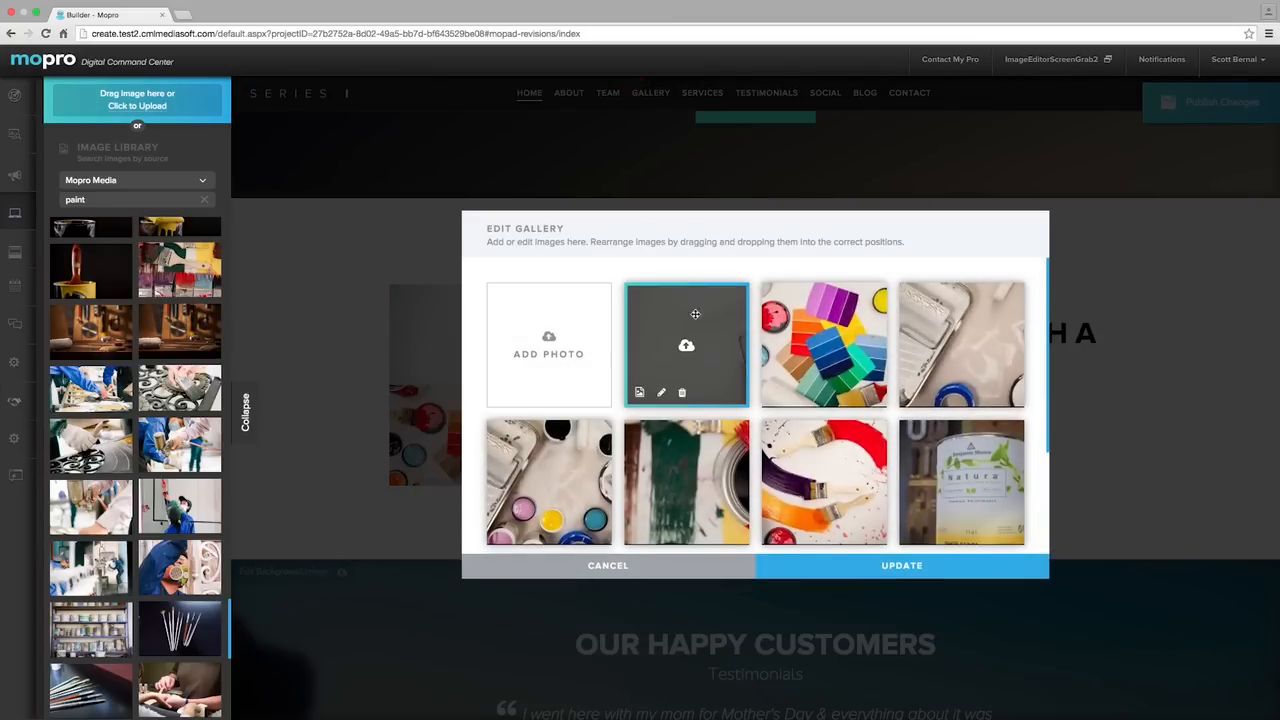
{"action": "left_click", "coordinate": [608, 564]}
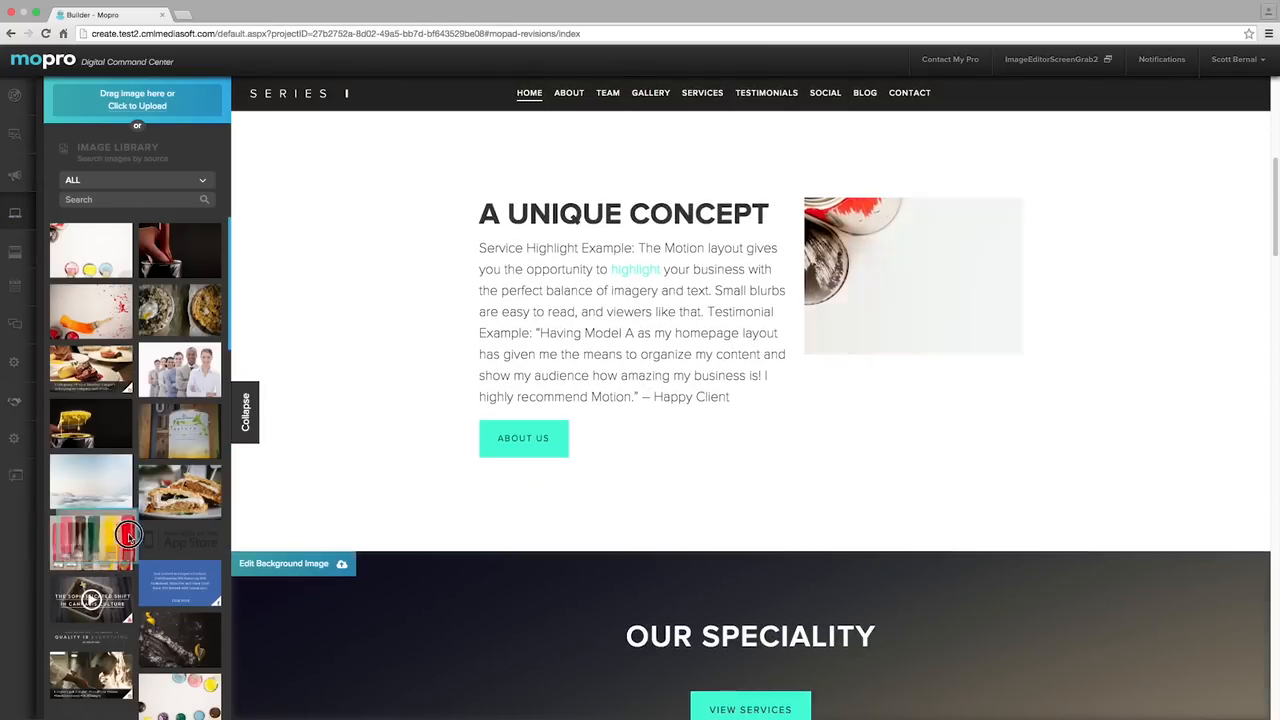
{"action": "left_click", "coordinate": [128, 536]}
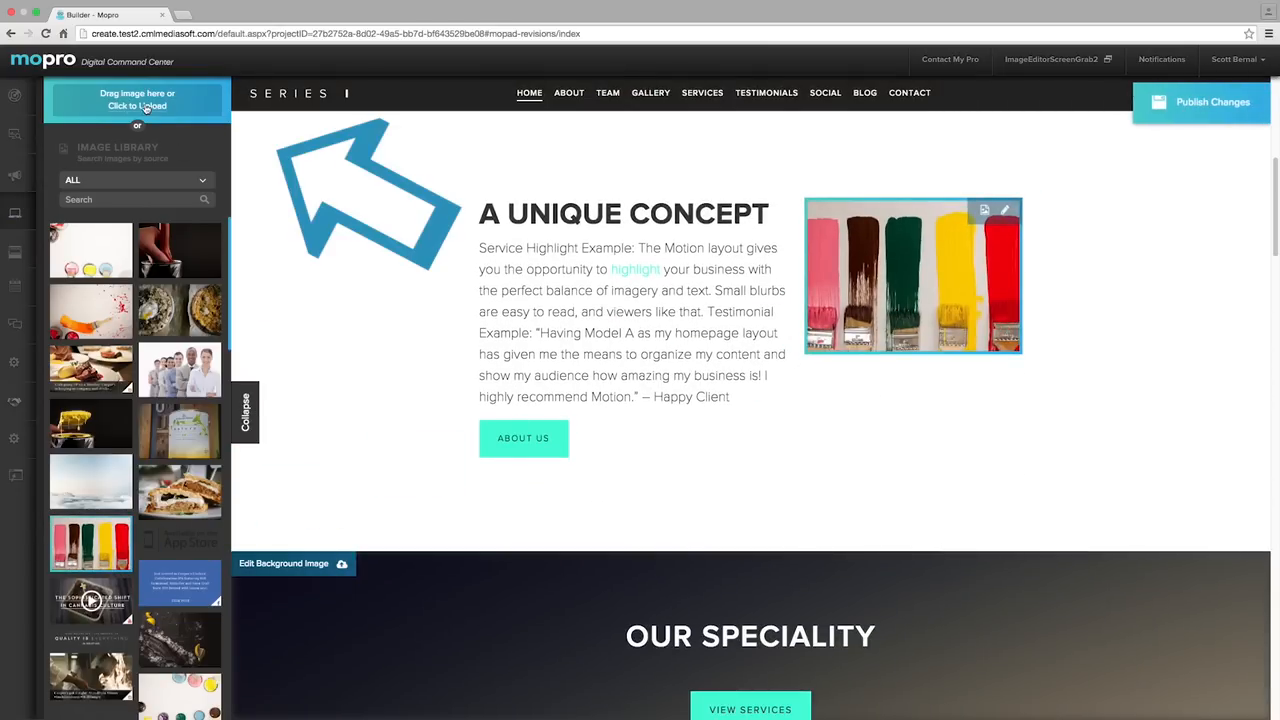
{"action": "left_click", "coordinate": [136, 100]}
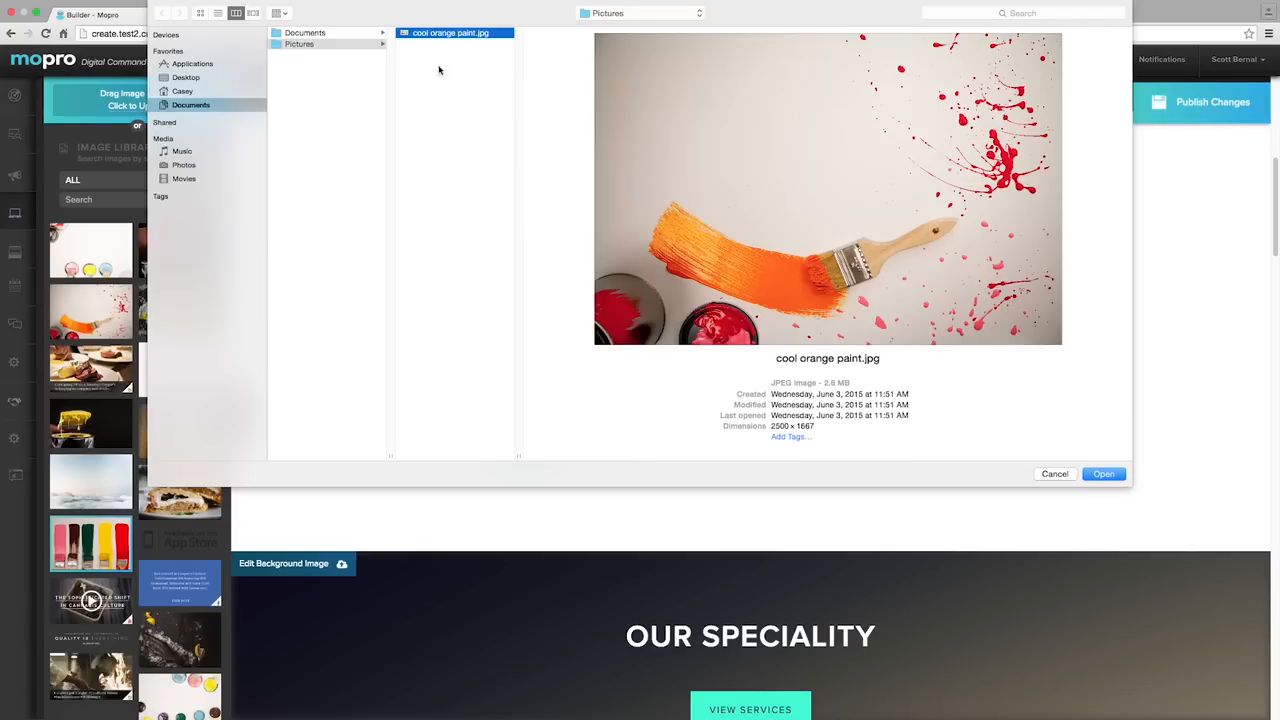
{"action": "left_click", "coordinate": [1104, 472]}
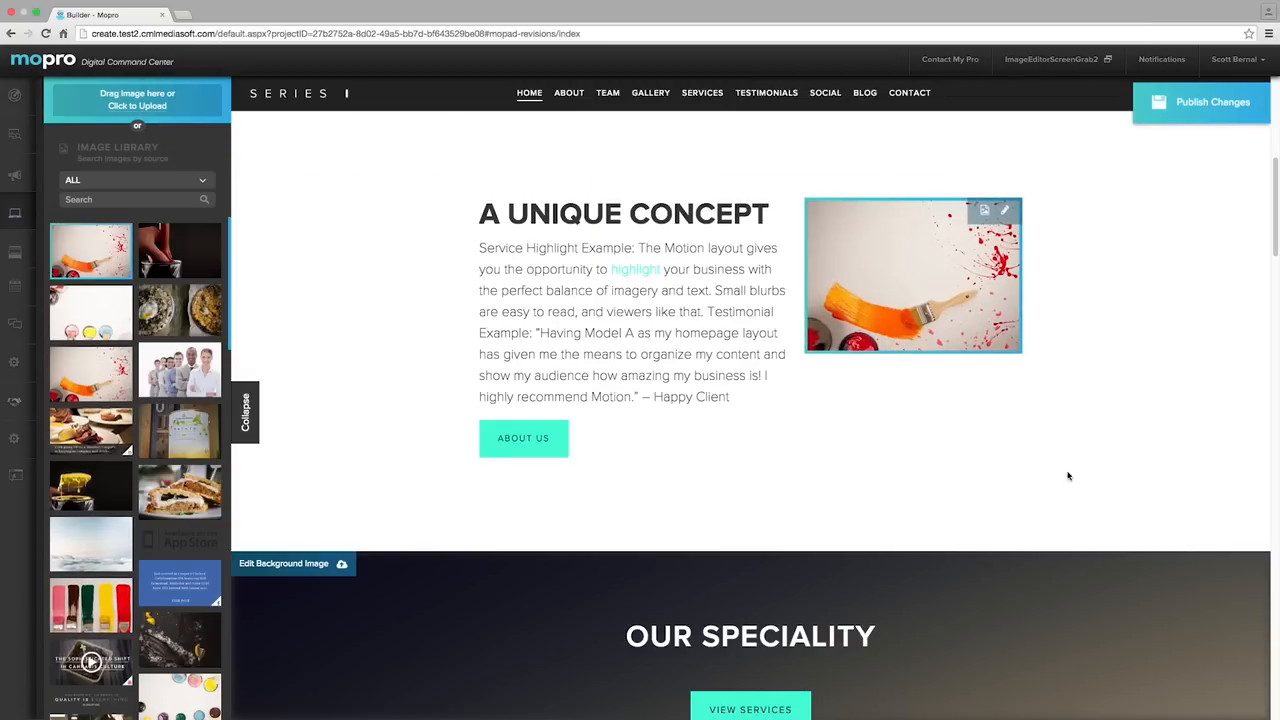
Step: Filter the library to Mopro Media 'paint' images and save caption/alt text "We have every color you need!"
{"action": "type", "text": "paint"}
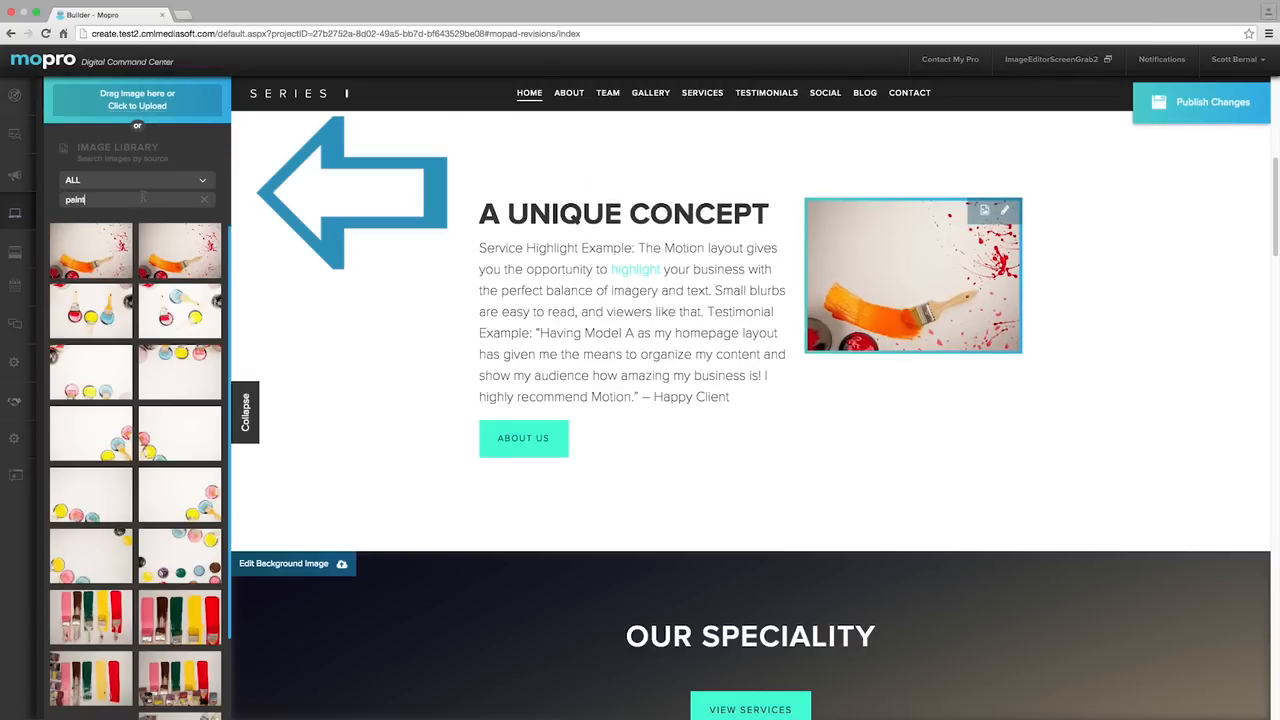
{"action": "left_click", "coordinate": [136, 180]}
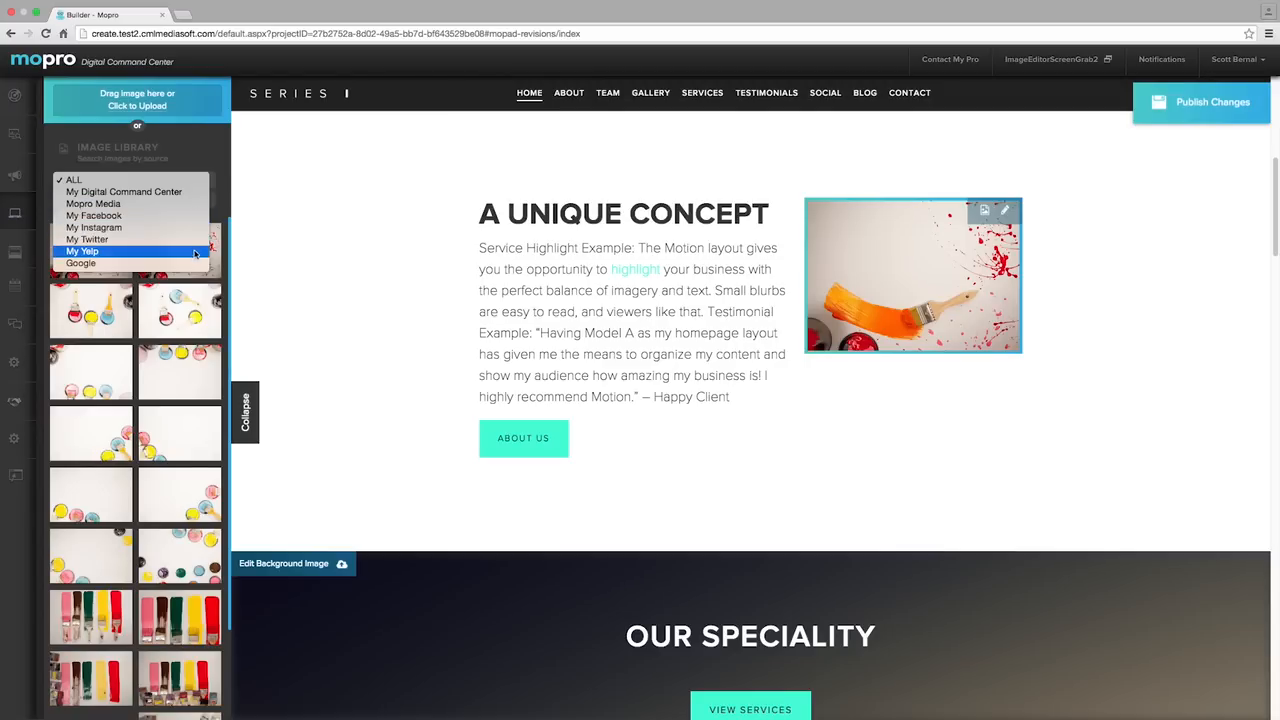
{"action": "mouse_move", "coordinate": [184, 204]}
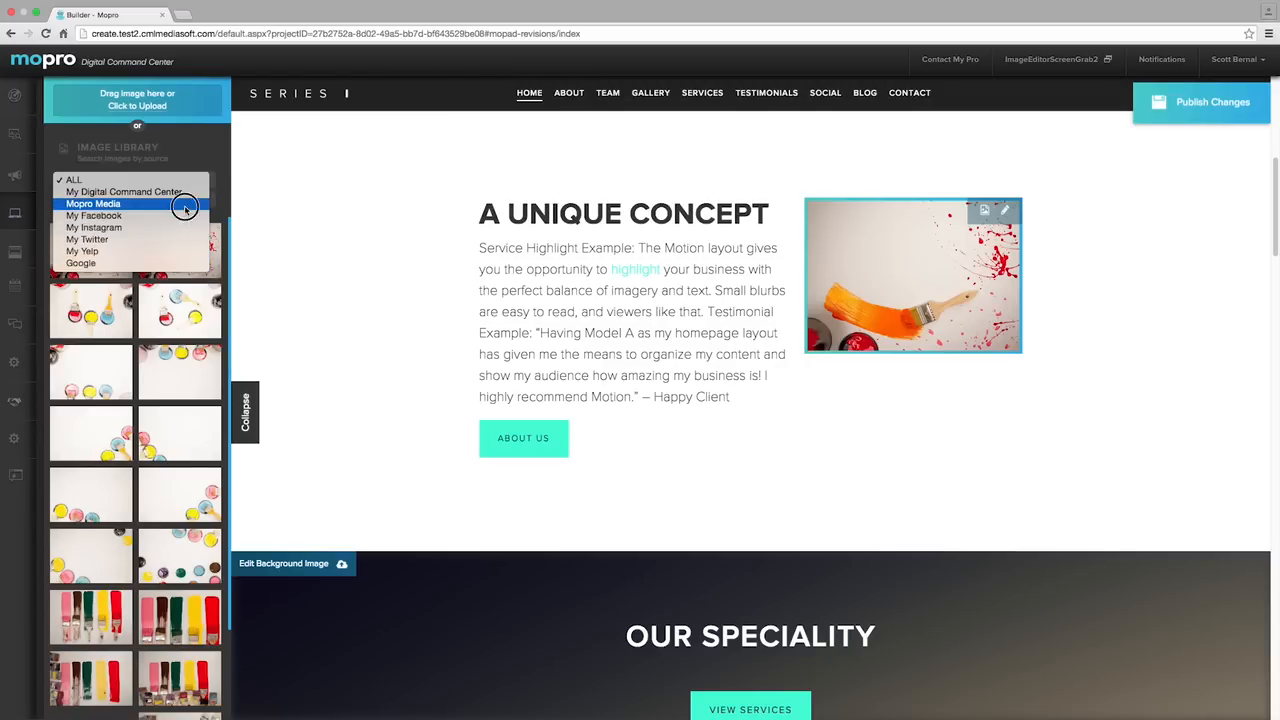
{"action": "left_click", "coordinate": [92, 204]}
{"action": "type", "text": "Thousands of colors to choose from."}
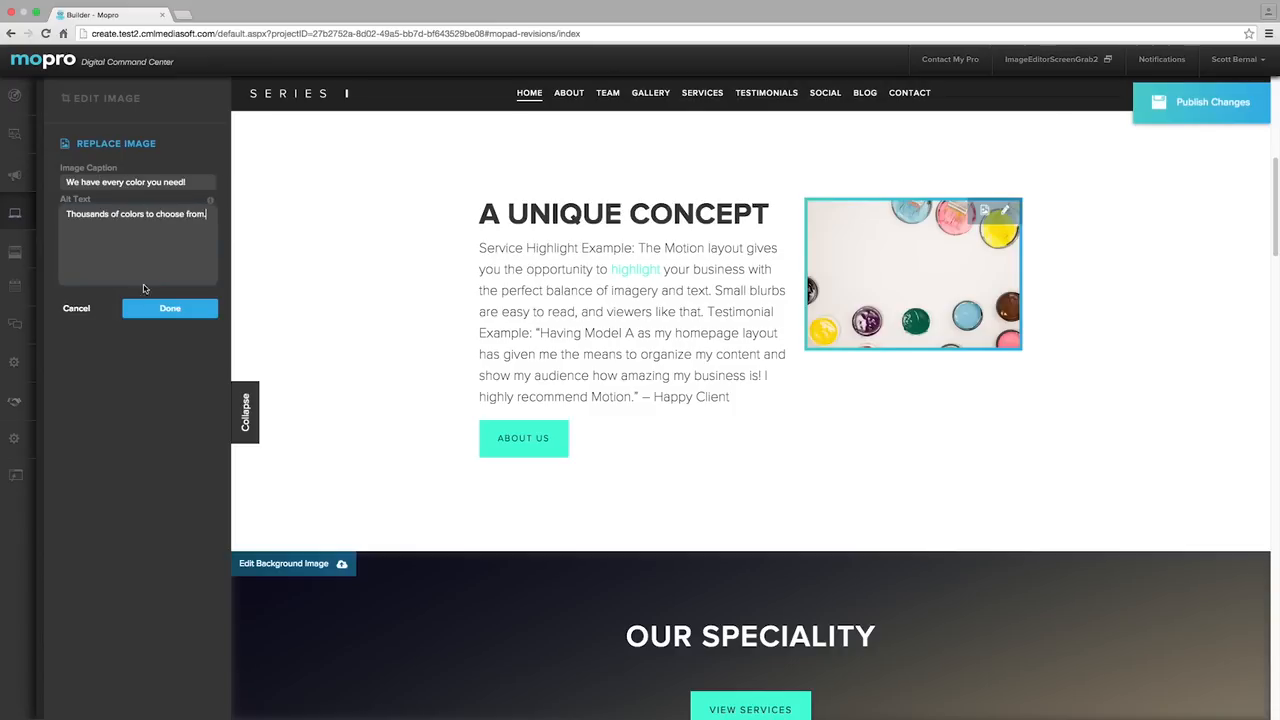
{"action": "left_click", "coordinate": [168, 308]}
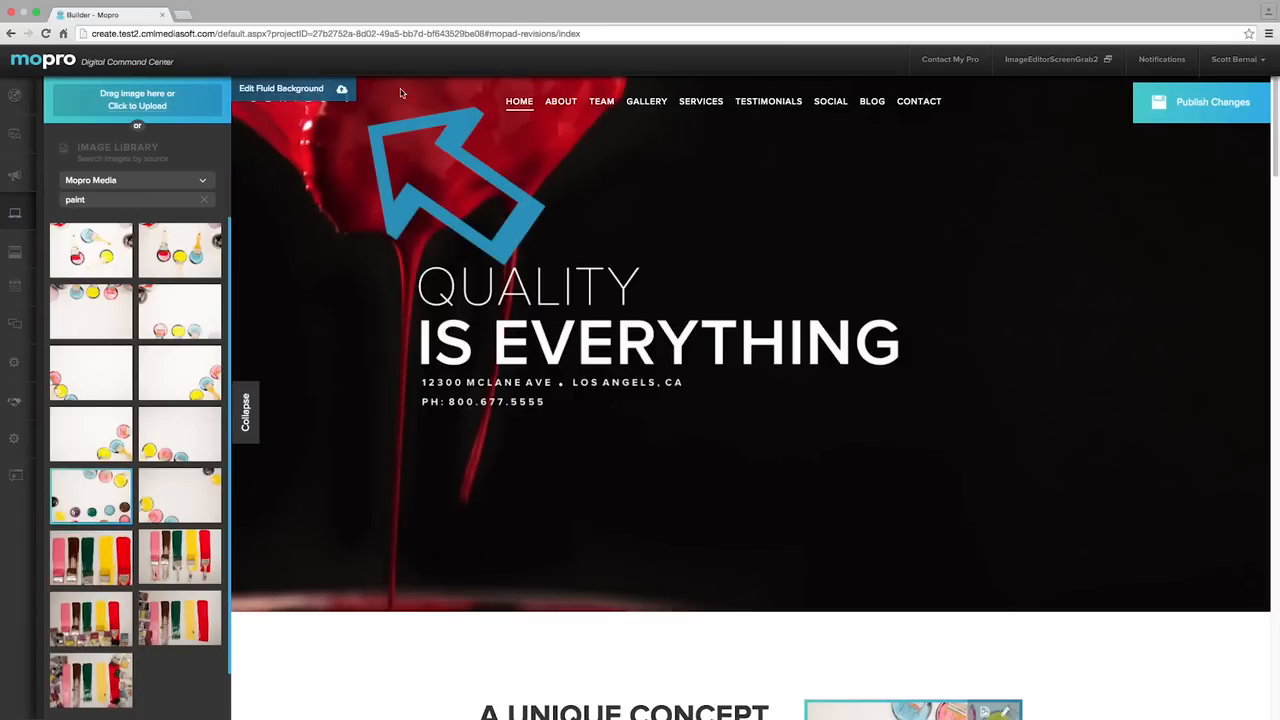
Step: Swap the hero fluid background to new library photos including the paintbrush close-up
{"action": "left_click", "coordinate": [280, 88]}
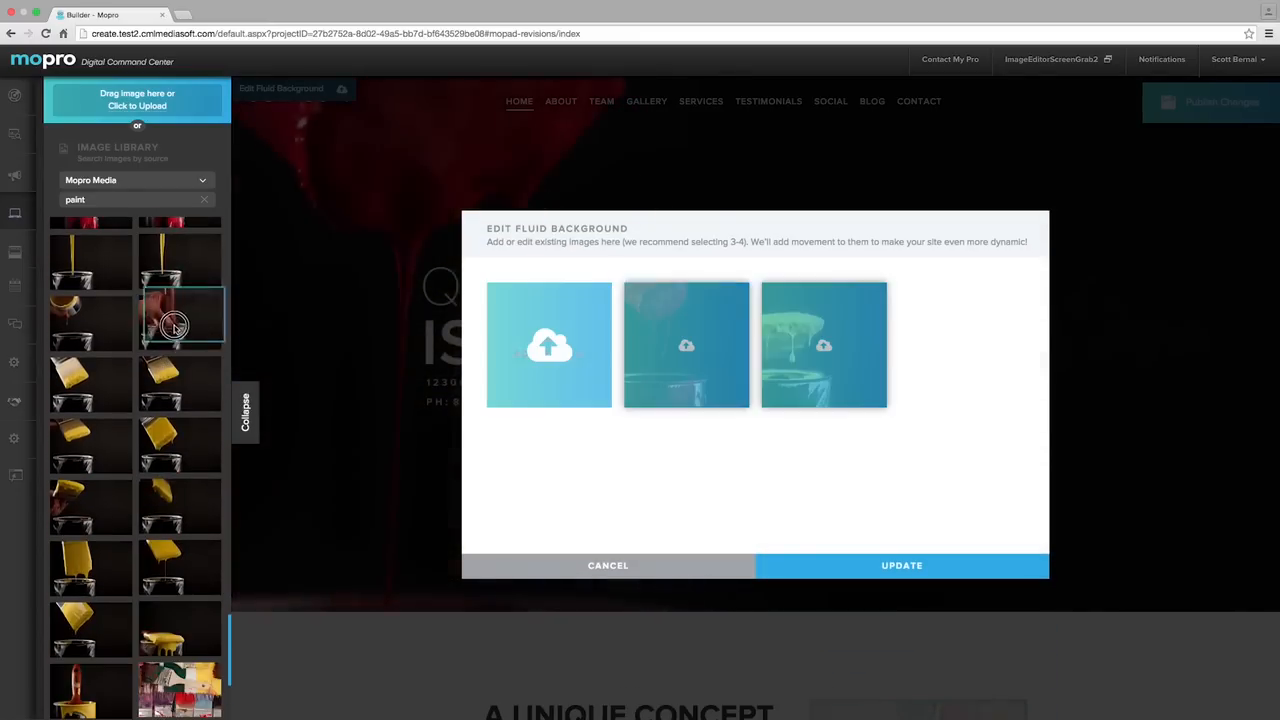
{"action": "scroll", "scroll_direction": "down", "scroll_amount": 3}
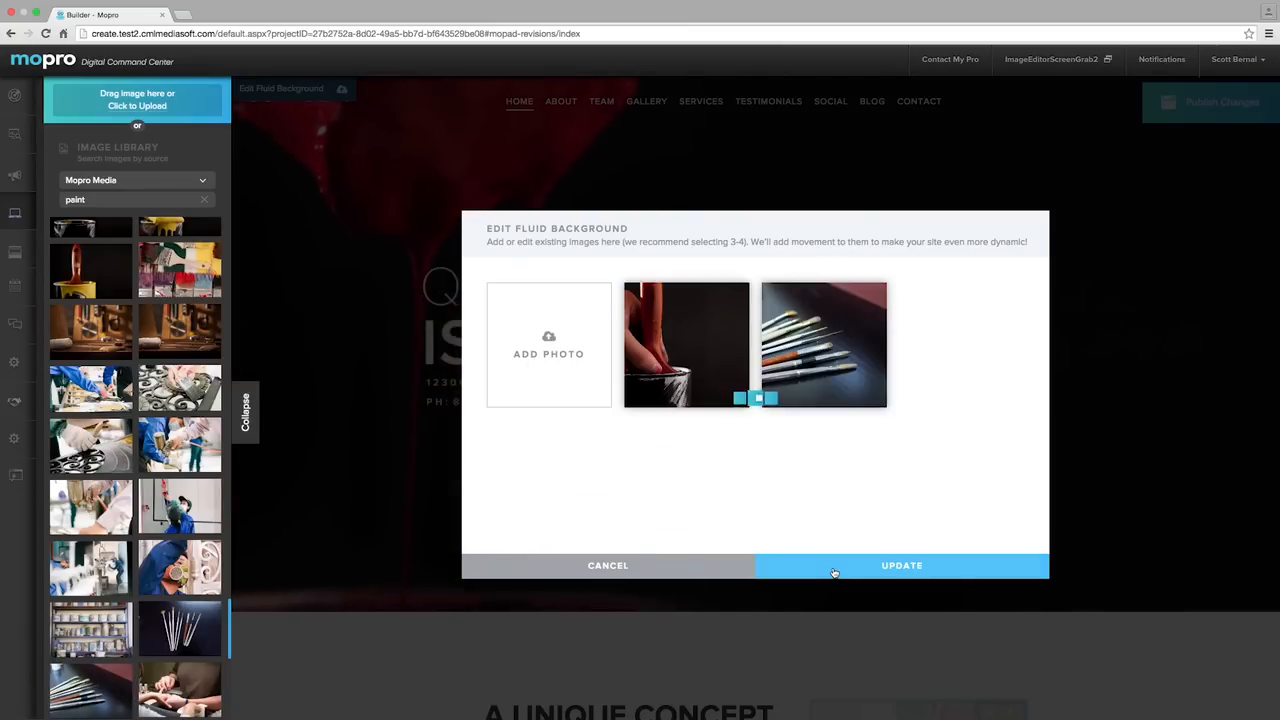
{"action": "left_click", "coordinate": [900, 564]}
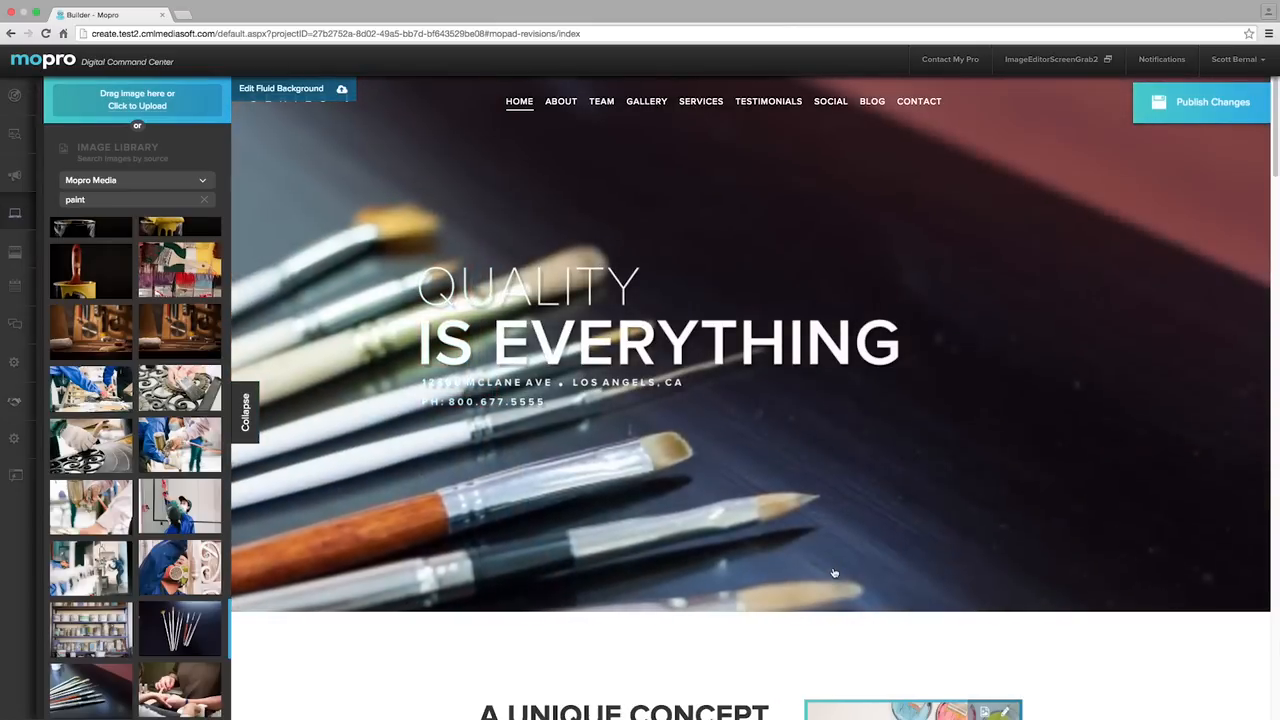
Step: Edit the gallery to show paint-can, paintbrush and colour-swatch photos and save it
{"action": "scroll", "scroll_direction": "down", "scroll_amount": 3}
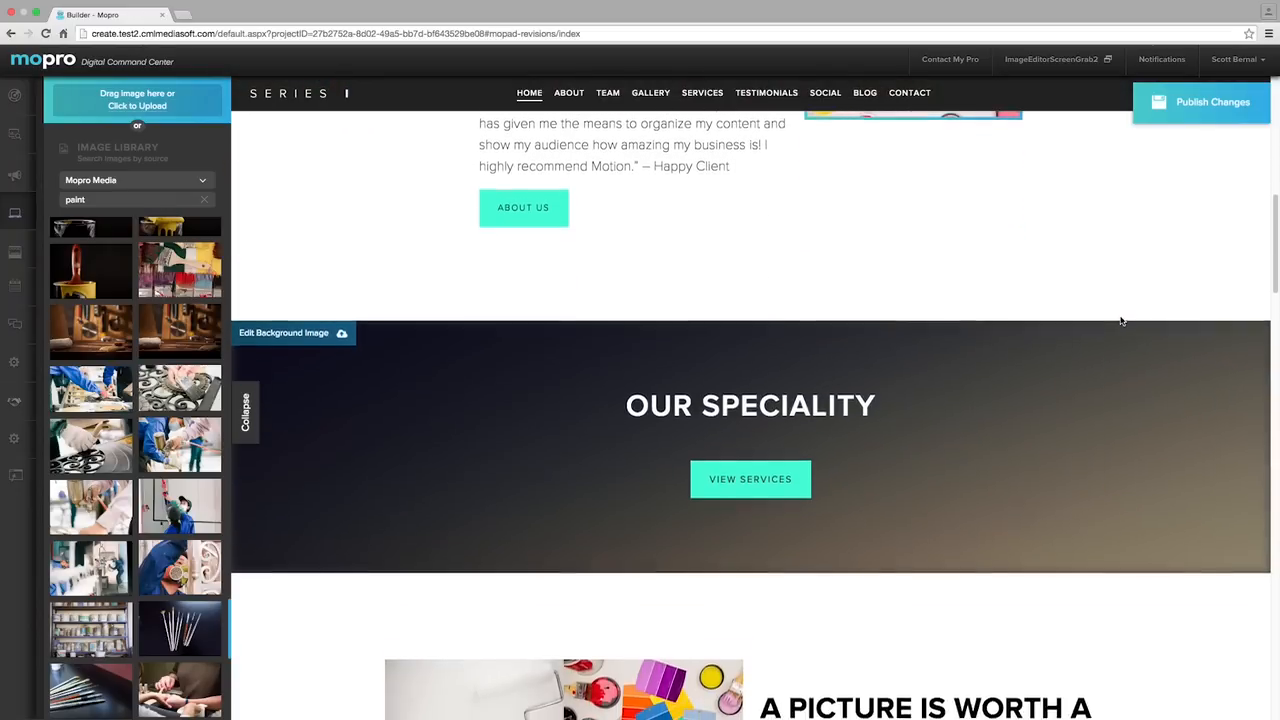
{"action": "scroll", "scroll_direction": "down", "scroll_amount": 3}
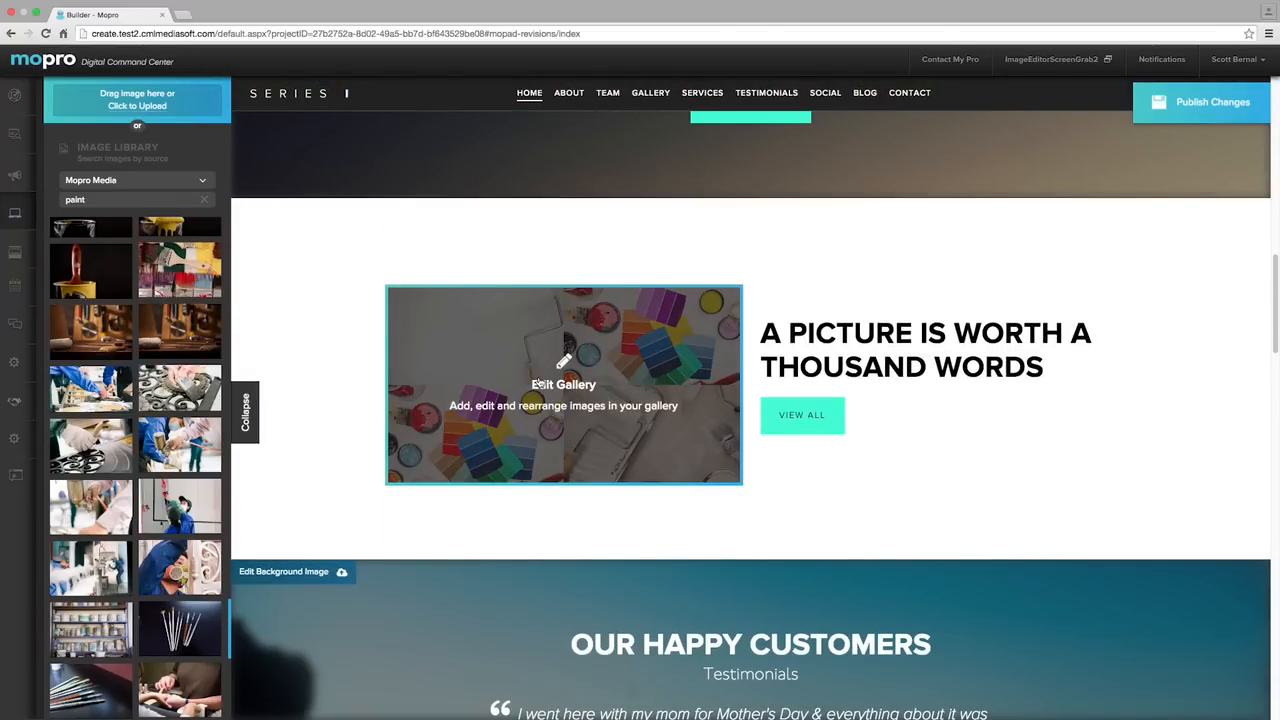
{"action": "left_click", "coordinate": [564, 384]}
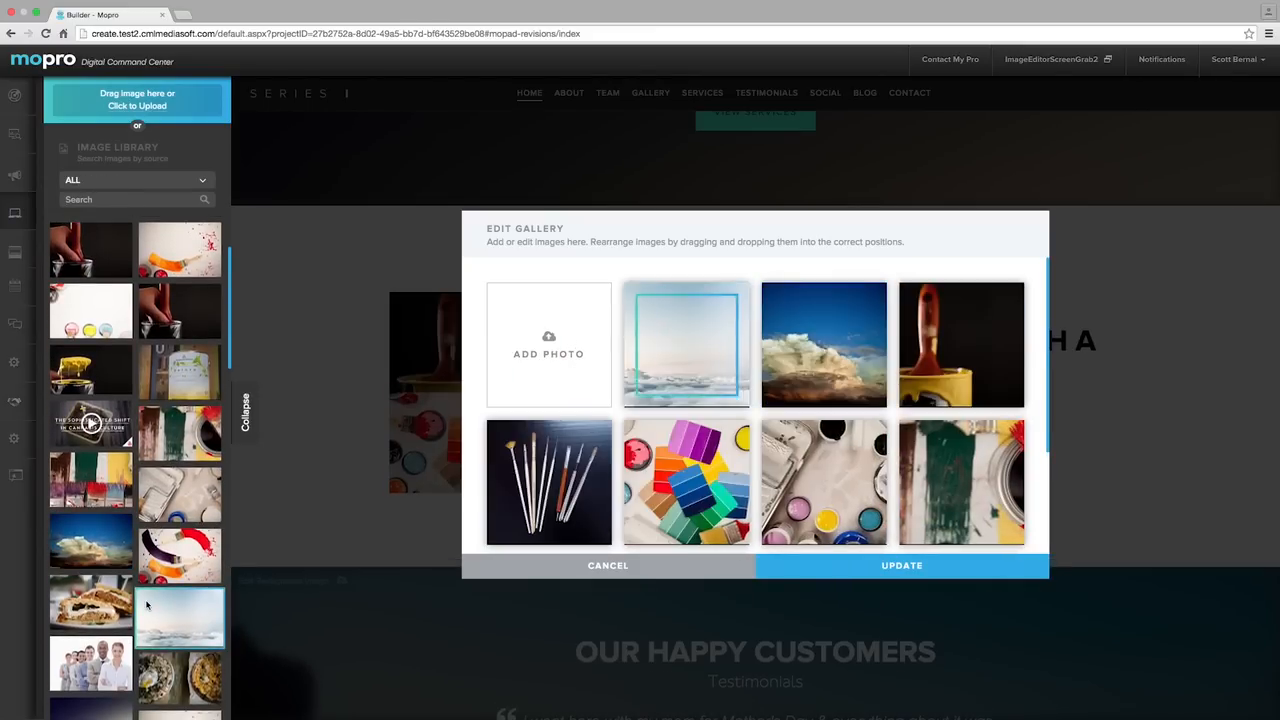
{"action": "left_click", "coordinate": [900, 564]}
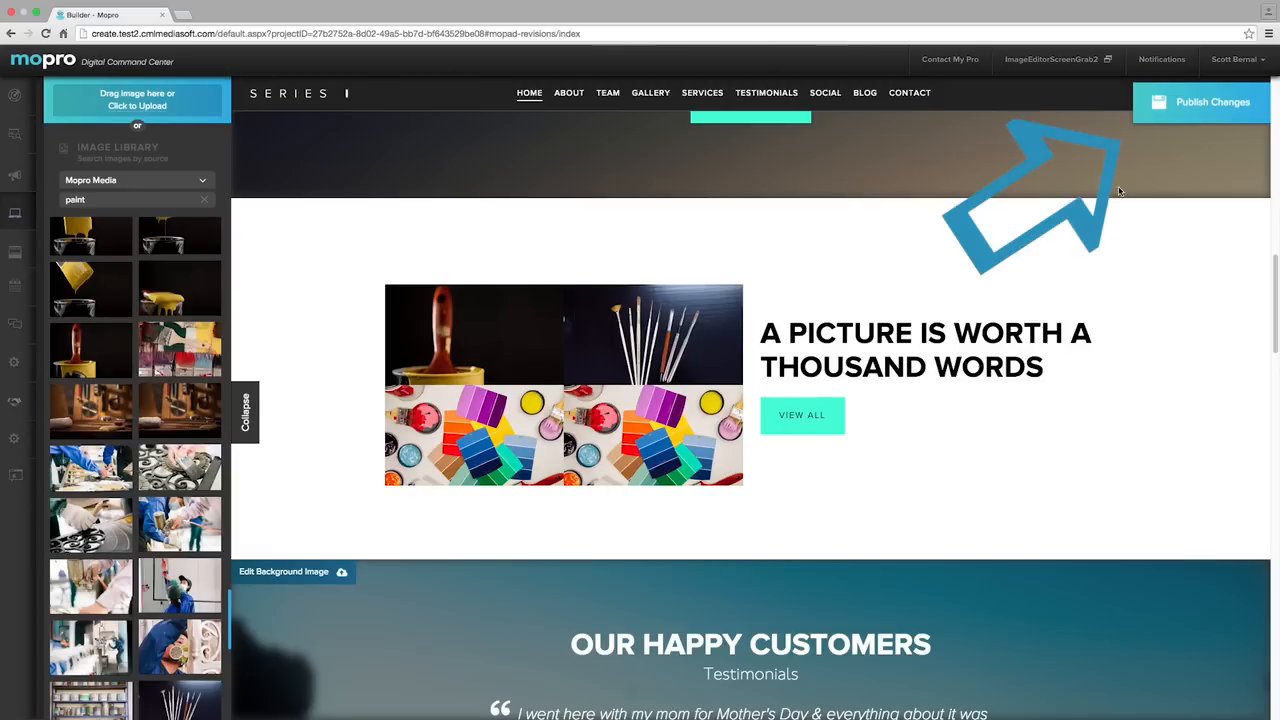
Step: Publish the site changes and confirm the Changes Saved! message
{"action": "left_click", "coordinate": [244, 410]}
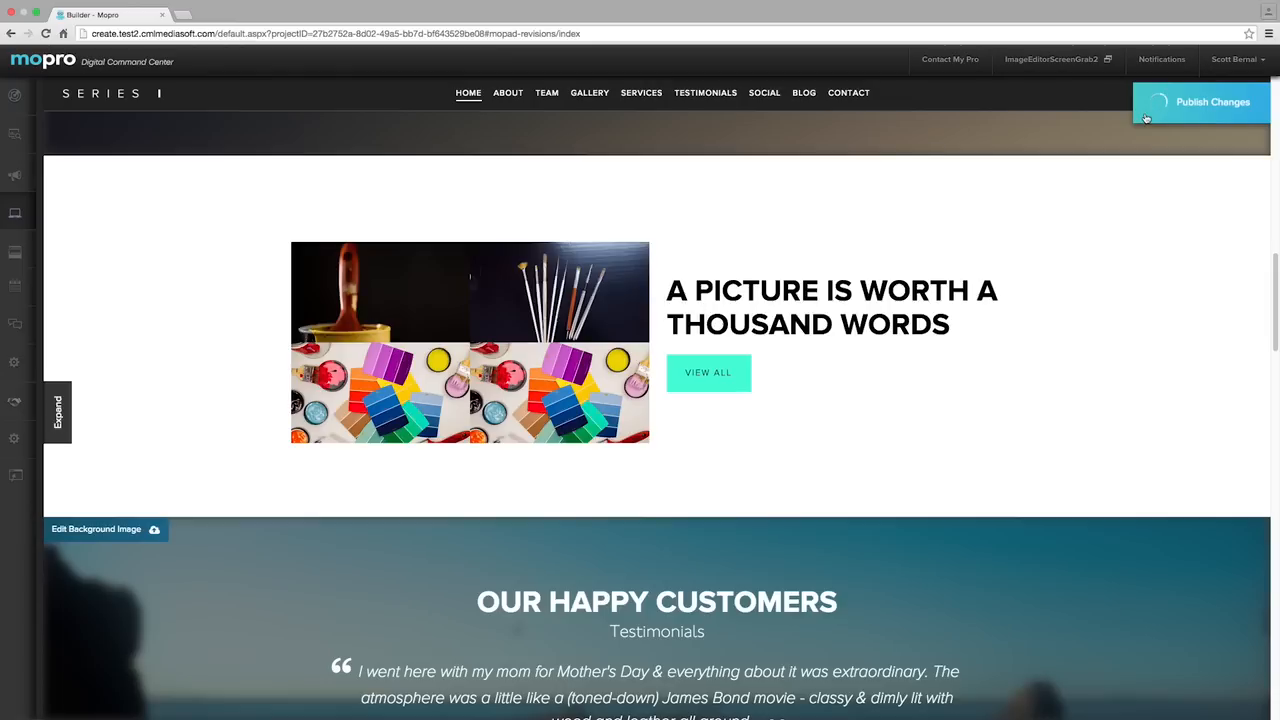
{"action": "left_click", "coordinate": [1204, 100]}
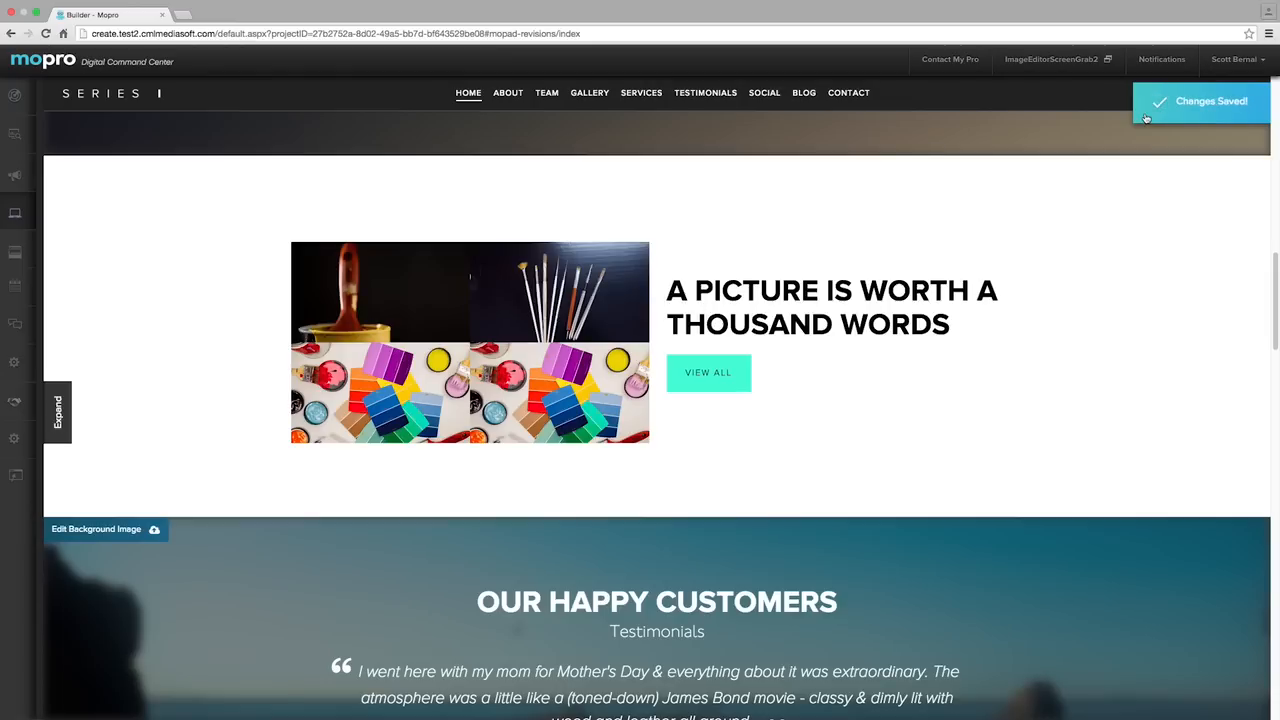